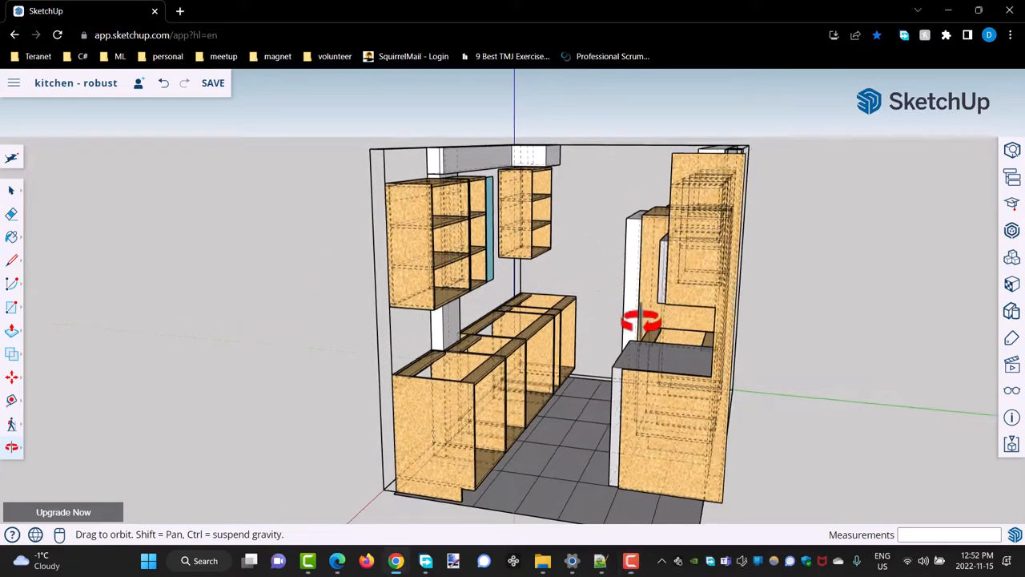
Orbit in on the microwave opening, around its cabinet wall, toward an upper shelving cabinet.
left_click_drag(640, 320, 777, 304)
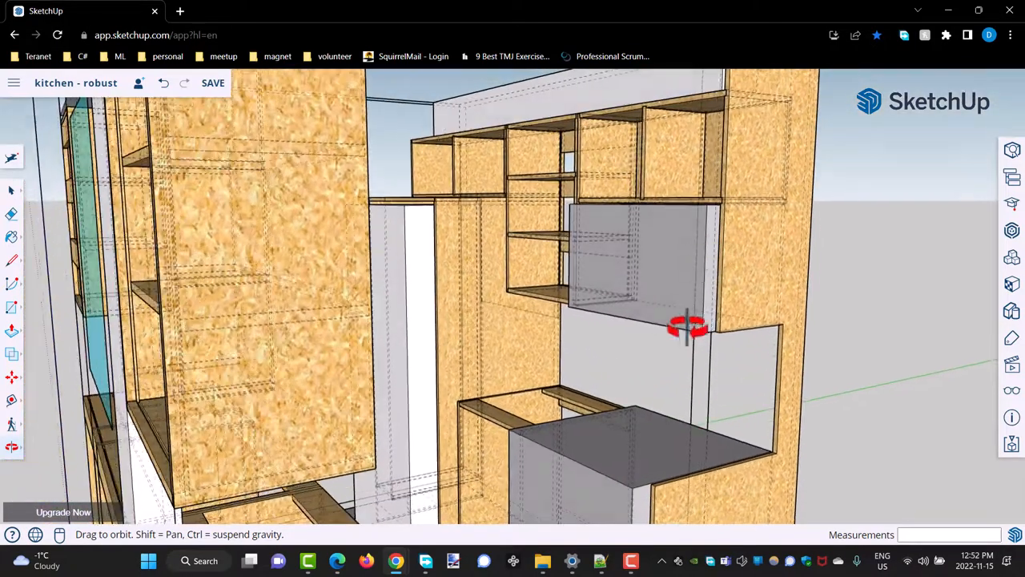
left_click_drag(685, 325, 713, 352)
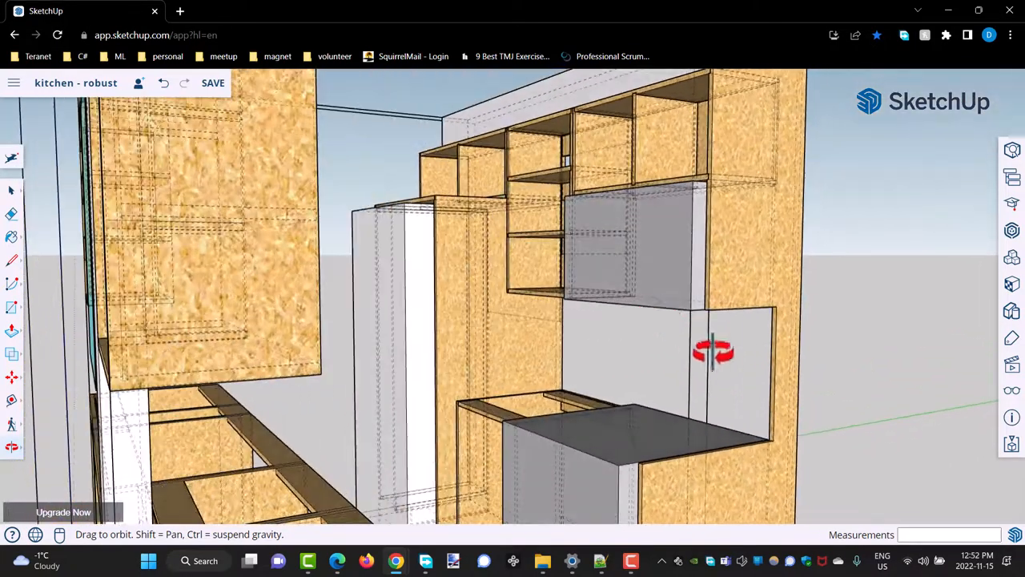
left_click_drag(713, 352, 625, 461)
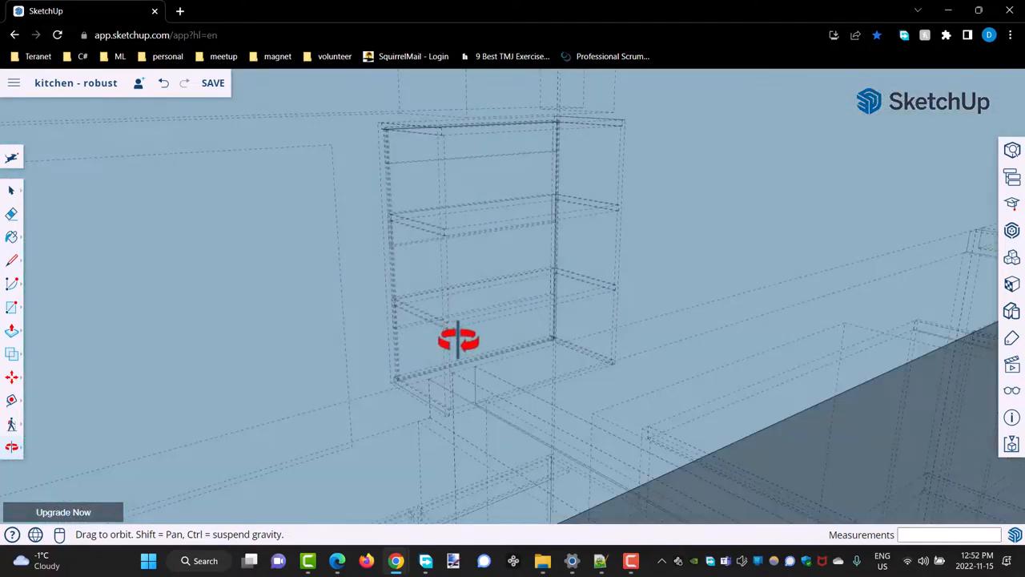
Orbit closely around the double upper shelving cabinet by the blue panel, viewing shelves and sides.
left_click_drag(459, 339, 563, 275)
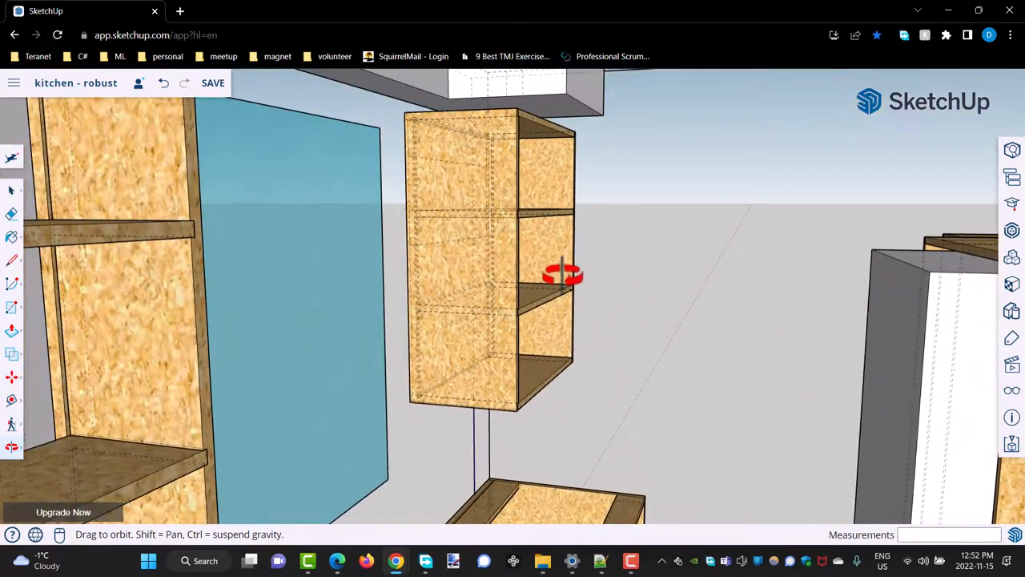
left_click_drag(564, 272, 516, 248)
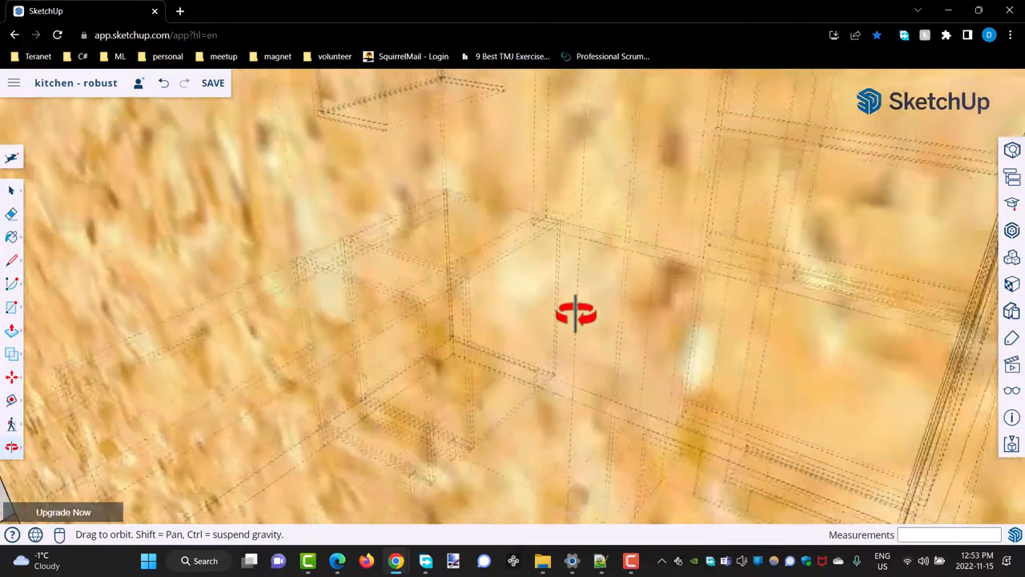
left_click_drag(577, 313, 444, 166)
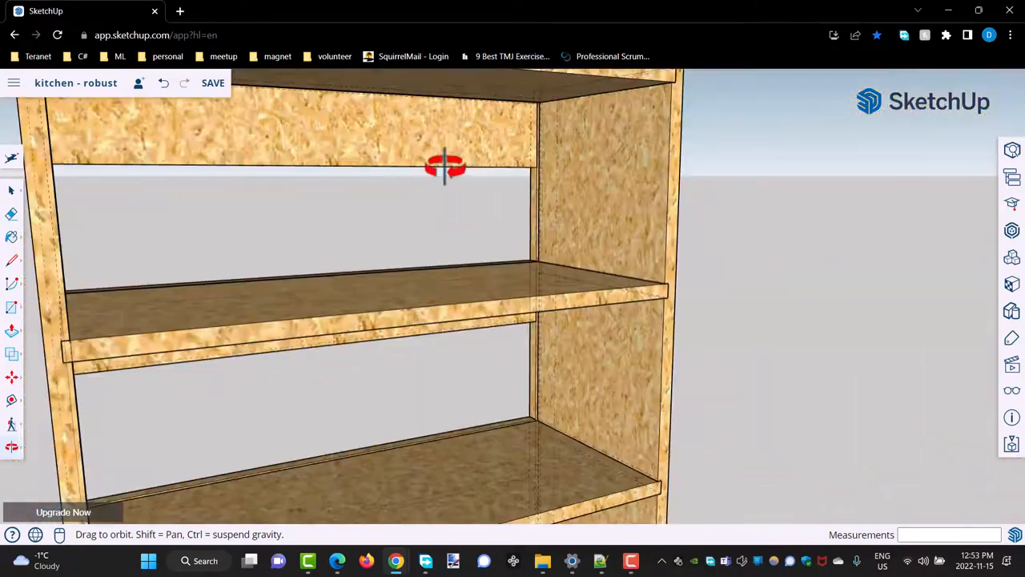
left_click_drag(445, 168, 316, 201)
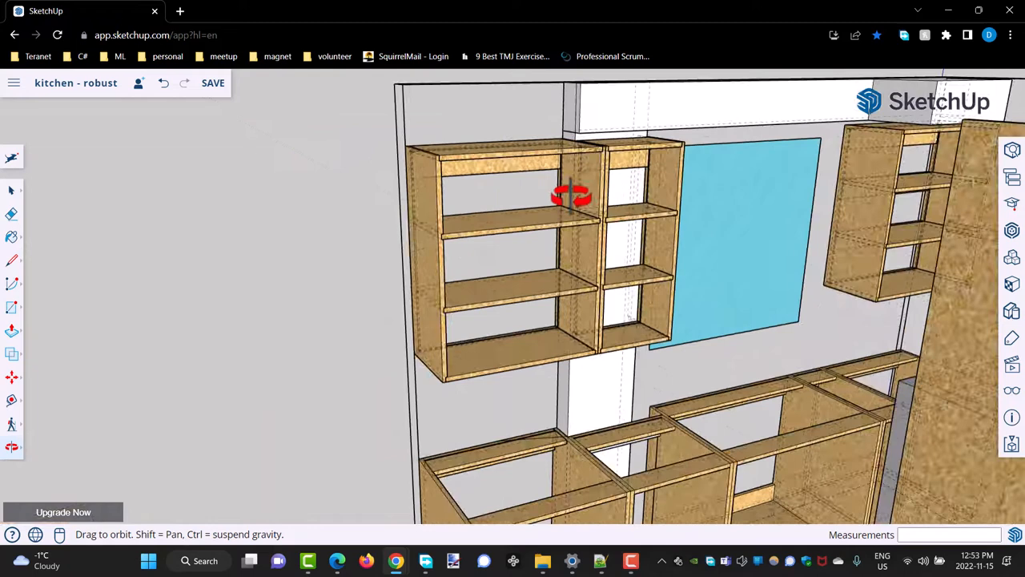
left_click_drag(571, 197, 677, 240)
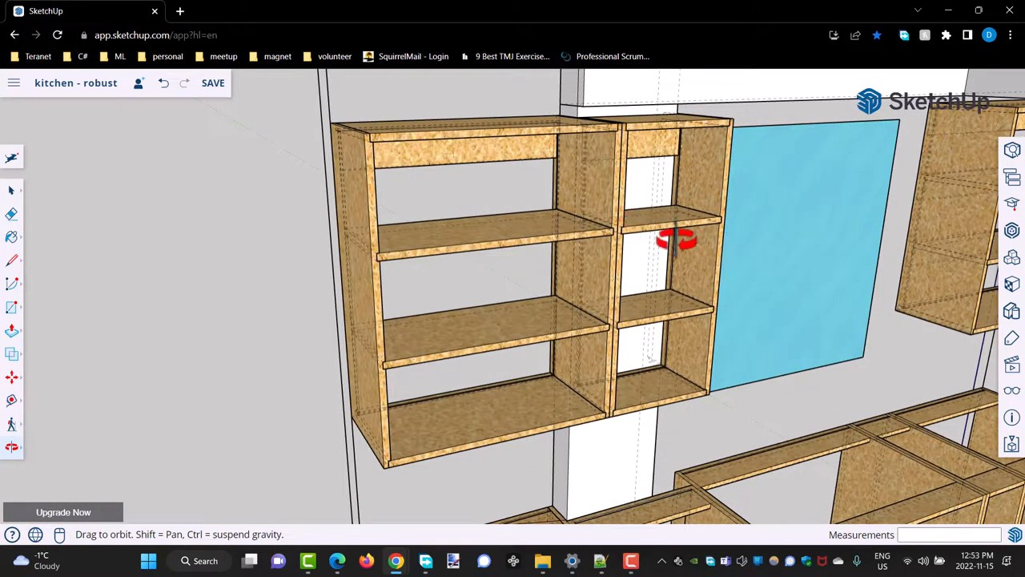
mouse_move(634, 274)
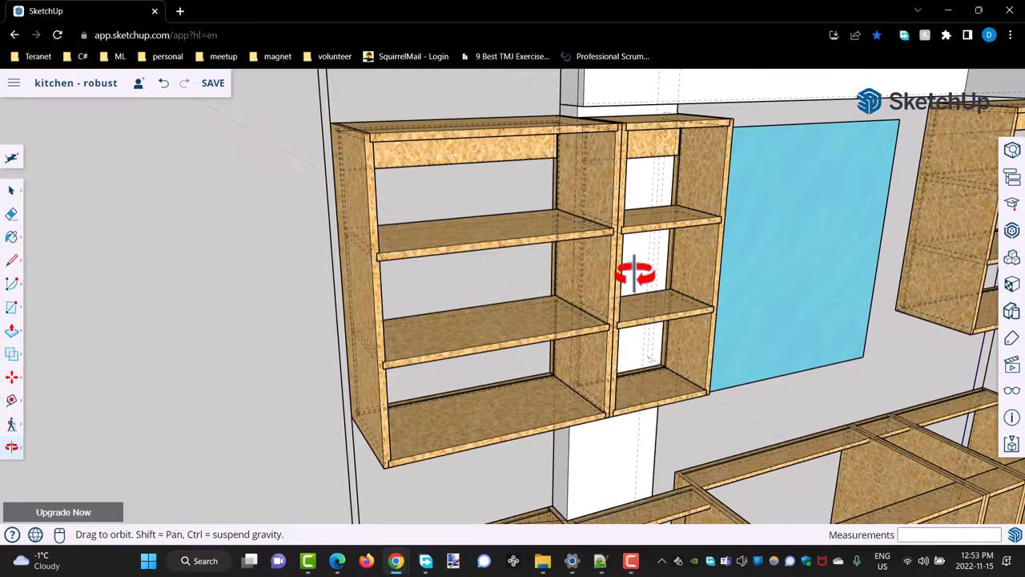
left_click_drag(633, 273, 621, 264)
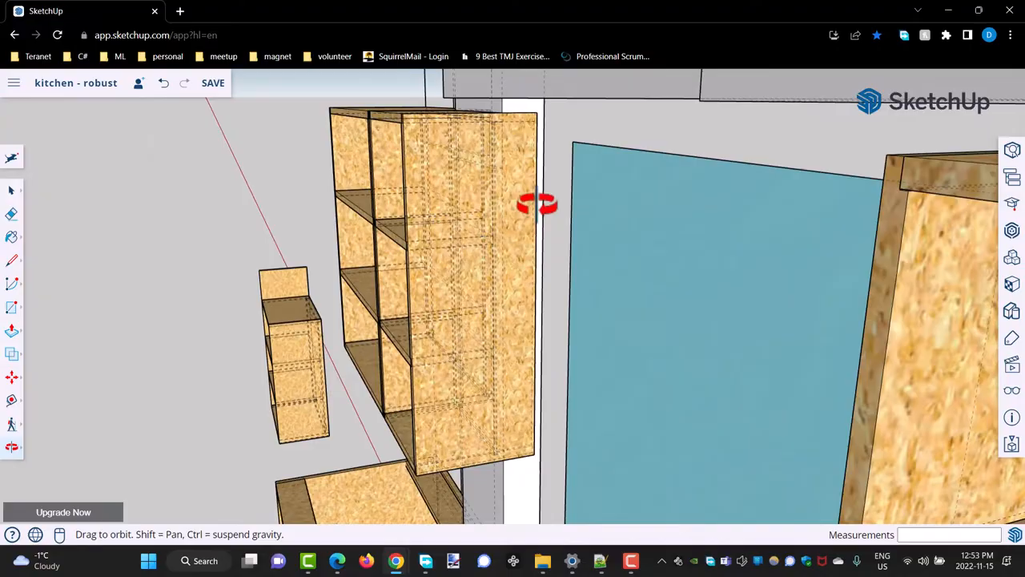
Orbit back from the cabinet wall to view the whole kitchen from outside.
left_click_drag(537, 203, 481, 233)
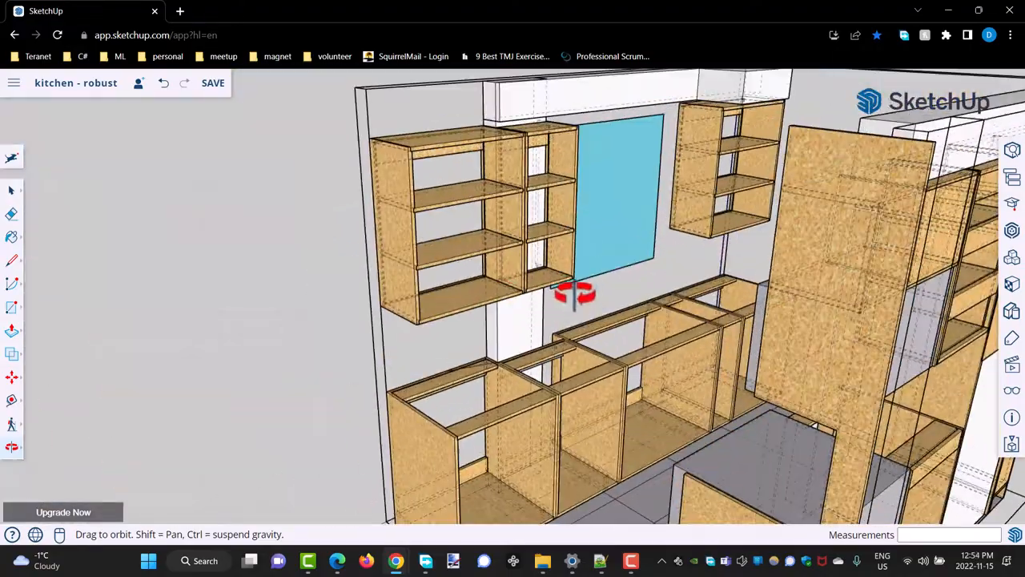
left_click_drag(577, 292, 761, 121)
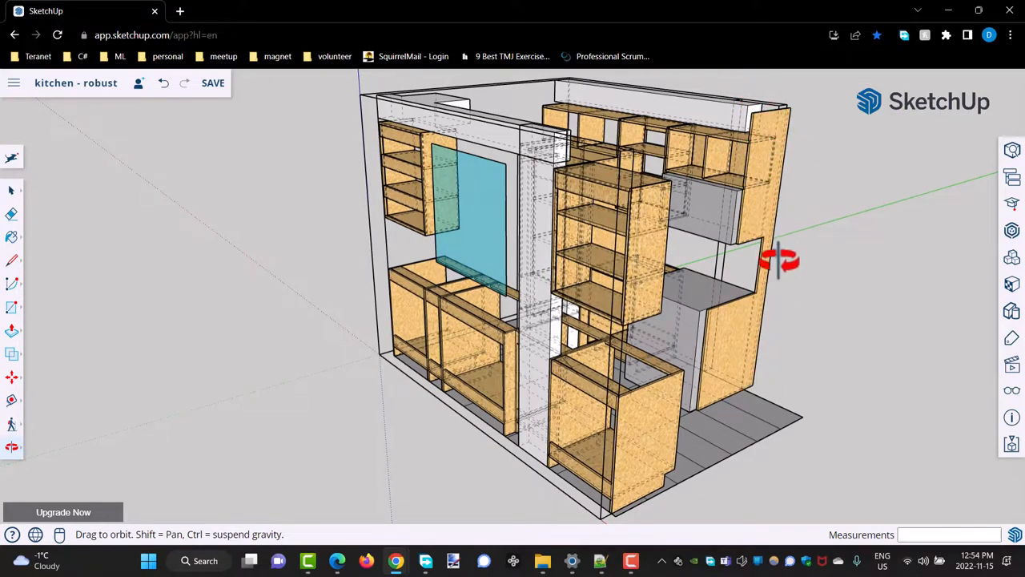
Orbit in around the bulkhead corner above the window, then back out to the whole kitchen.
left_click_drag(777, 260, 717, 132)
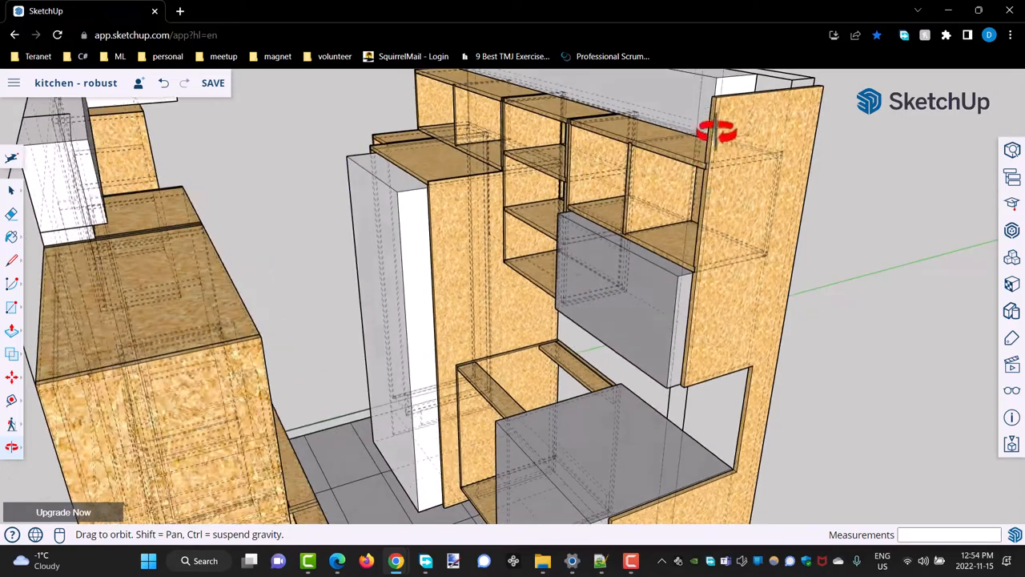
left_click_drag(717, 132, 412, 292)
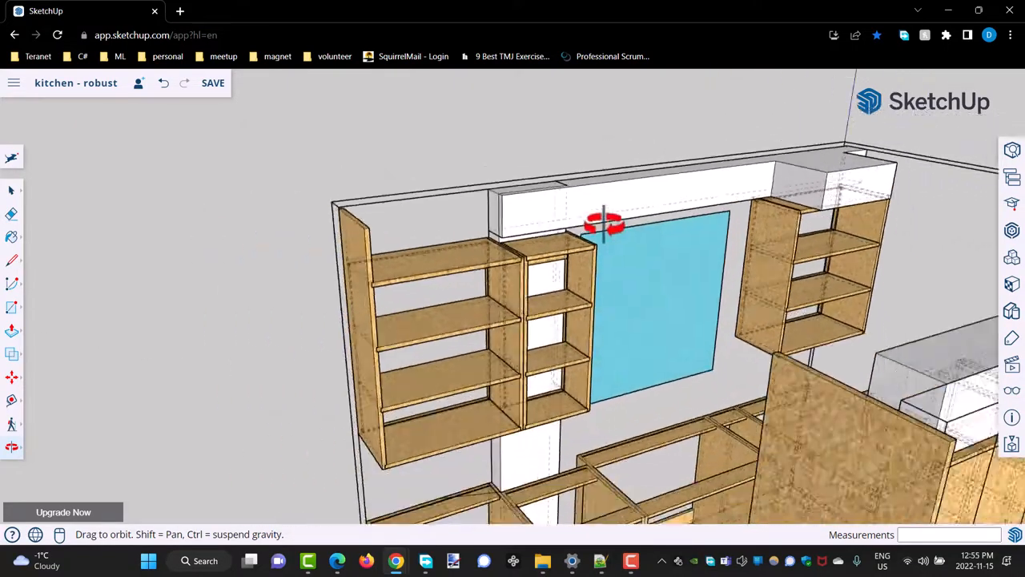
left_click_drag(605, 225, 513, 268)
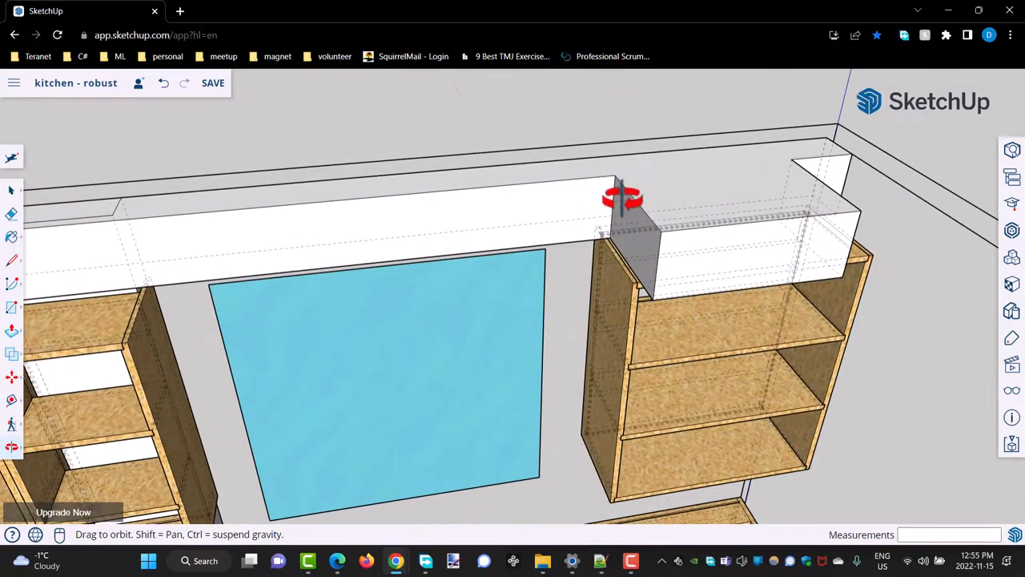
left_click_drag(624, 198, 566, 240)
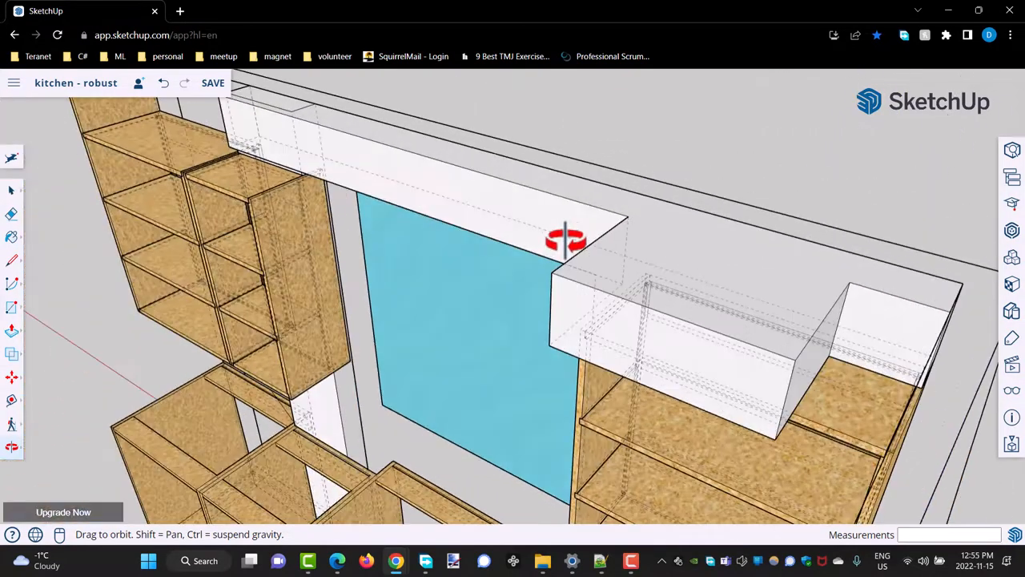
left_click_drag(566, 240, 630, 191)
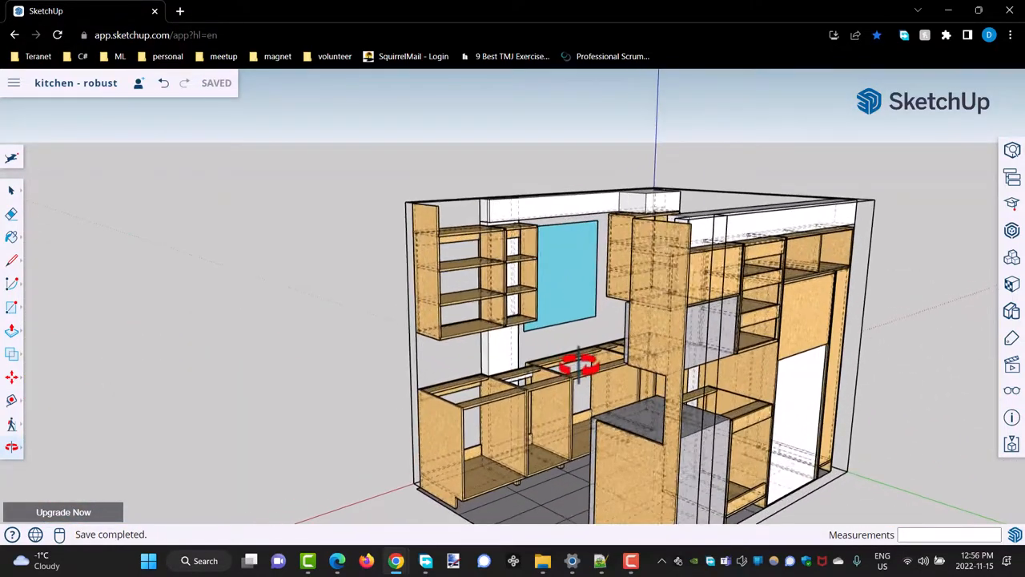
Orbit over the room, zoom out, then close in on the tall shelving unit's side under the bulkhead.
left_click_drag(577, 364, 665, 456)
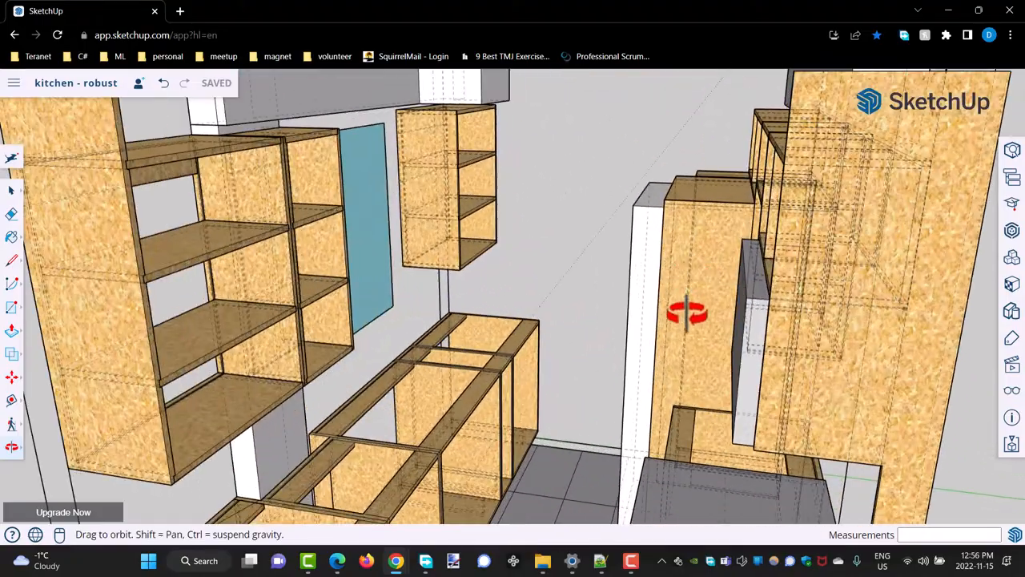
left_click_drag(686, 312, 525, 352)
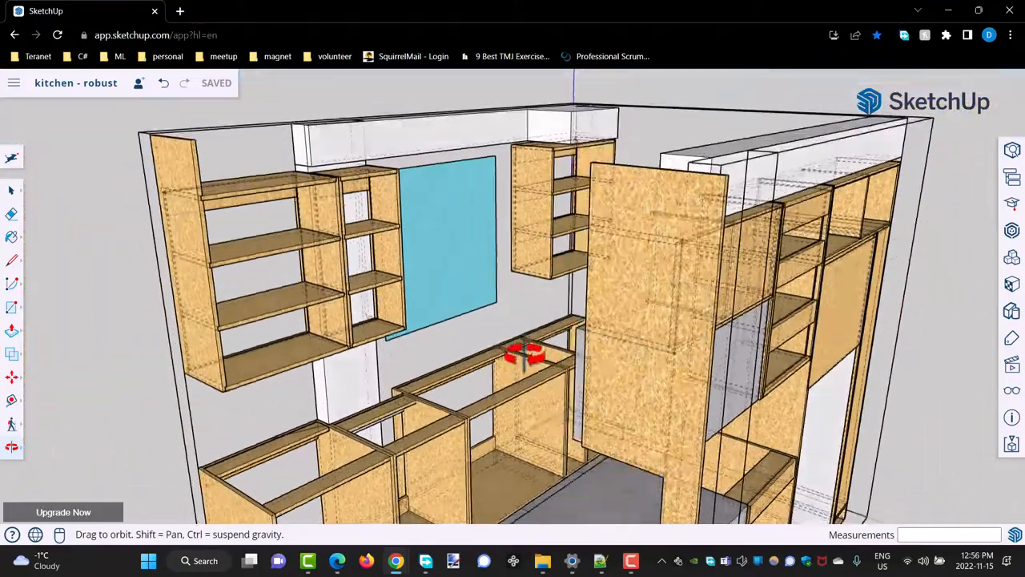
left_click_drag(525, 353, 244, 240)
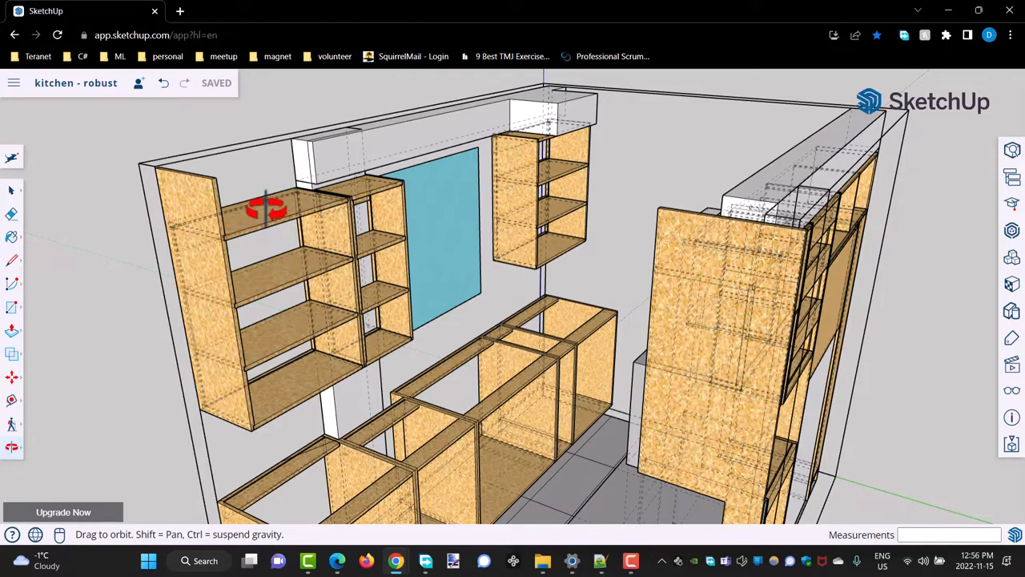
scroll("down", 3)
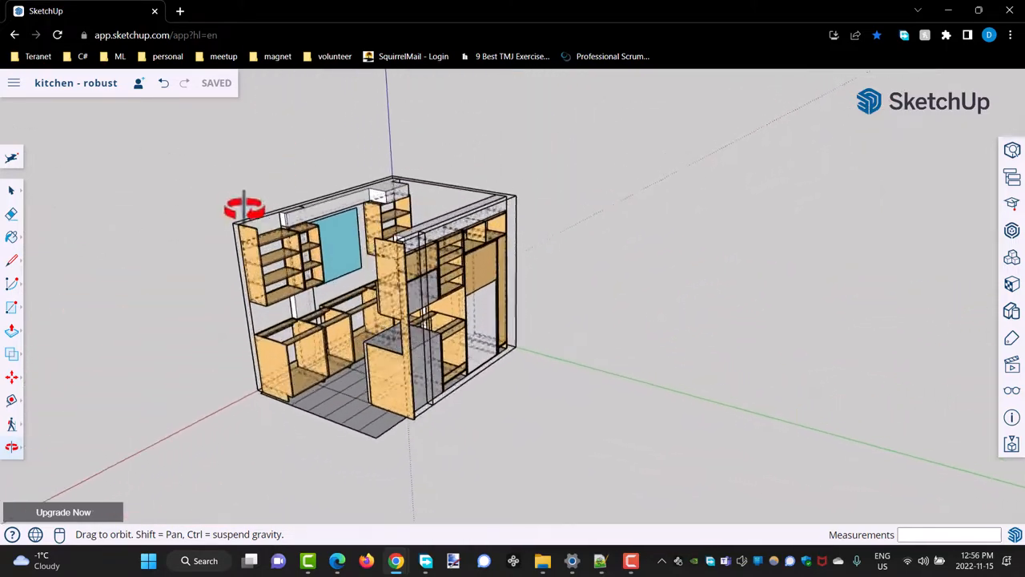
left_click_drag(244, 208, 272, 264)
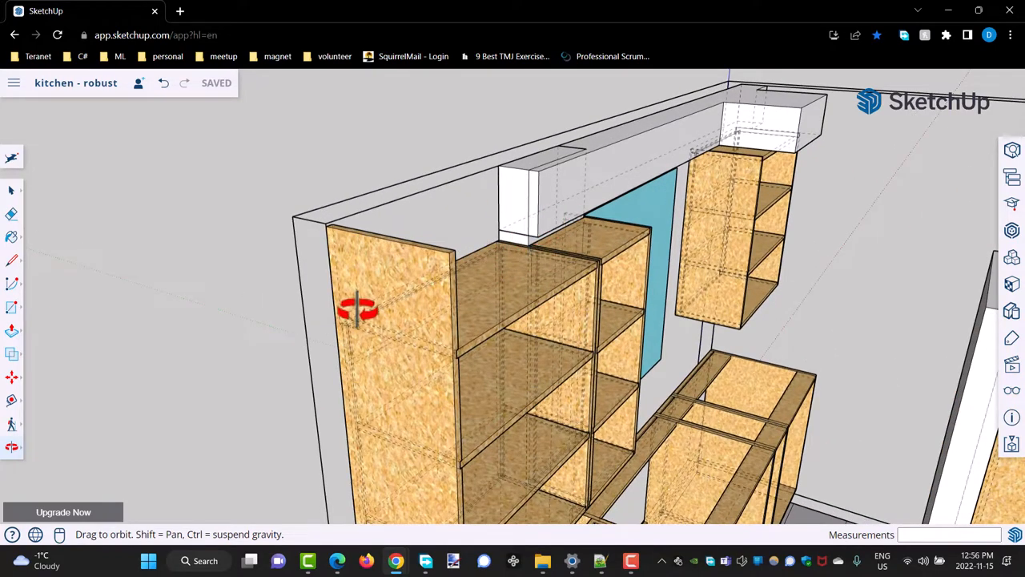
mouse_move(497, 240)
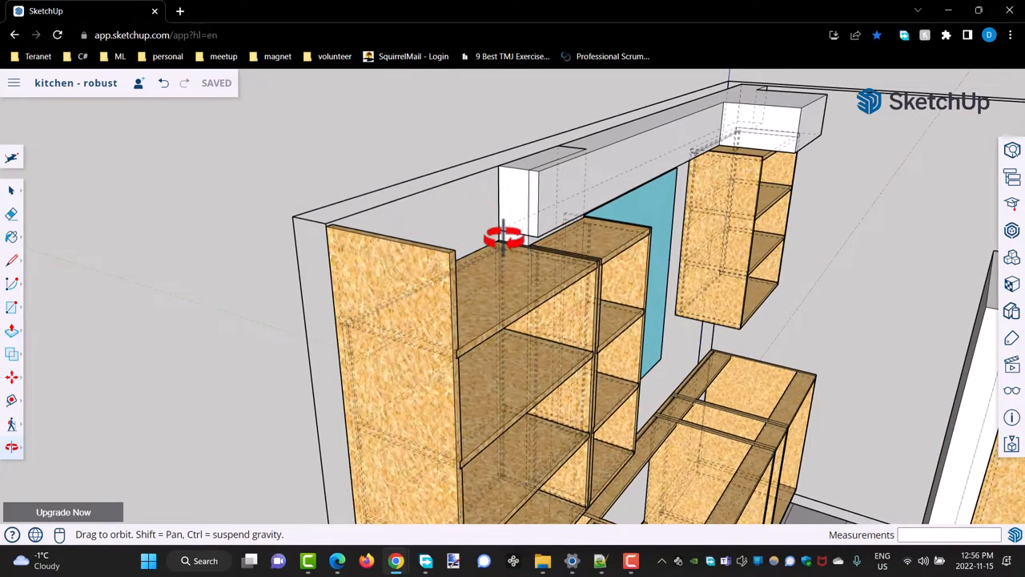